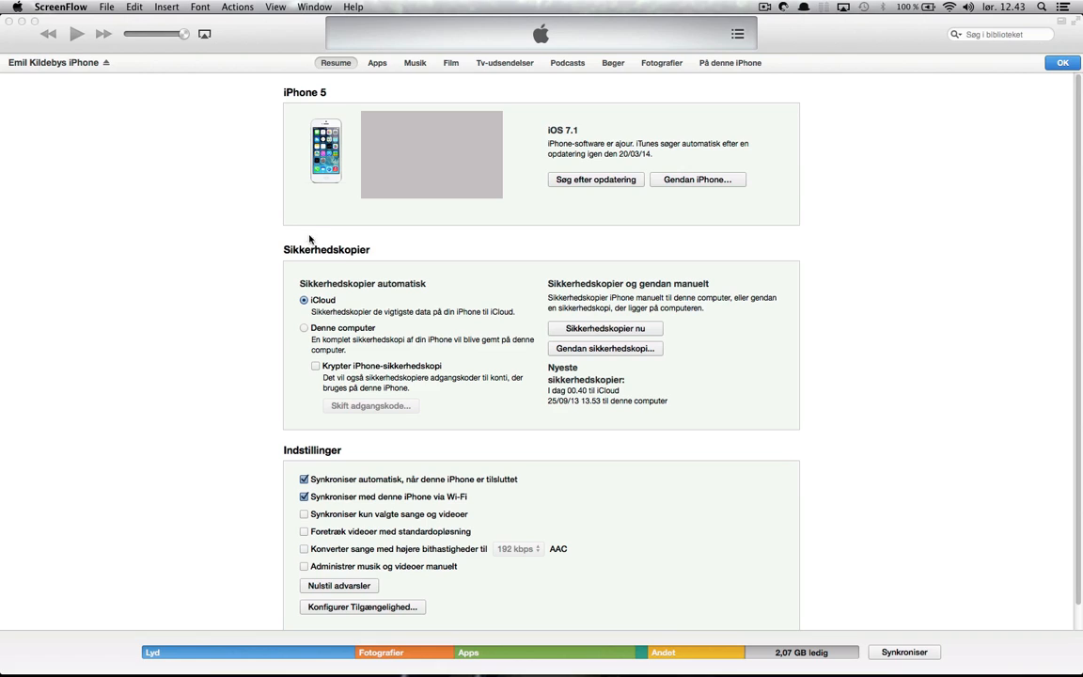
{"action": "mouse_move", "coordinate": [474, 235]}
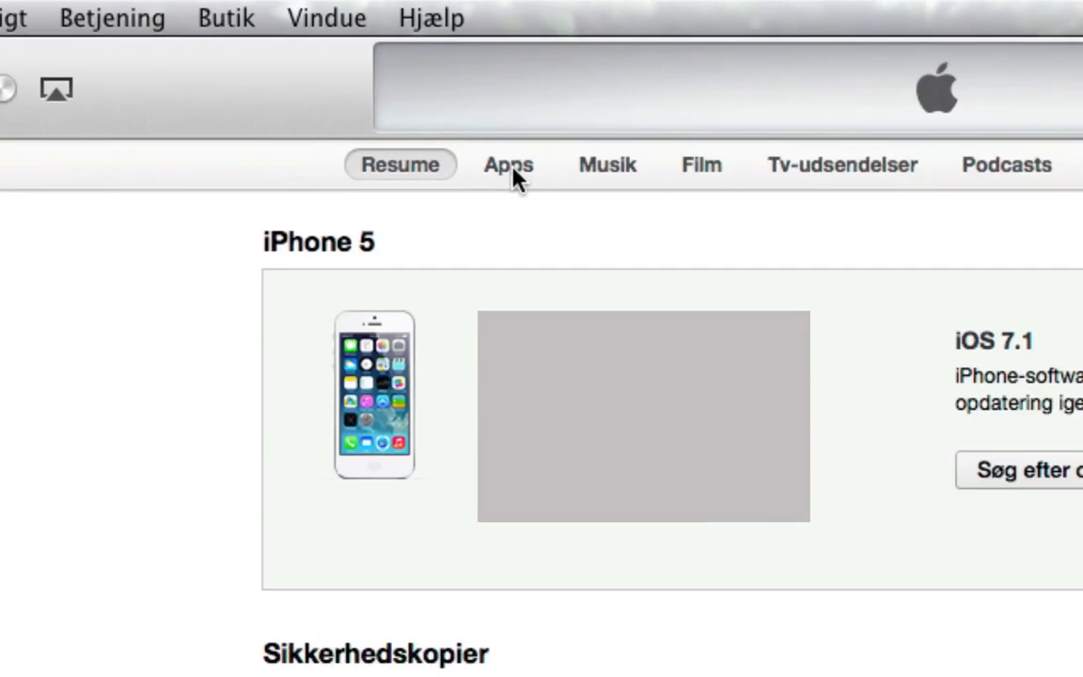
Show the iPhone's Apps page with the File Sharing app list (iZip, Office² Plus, Pages).
{"action": "left_click", "coordinate": [507, 166]}
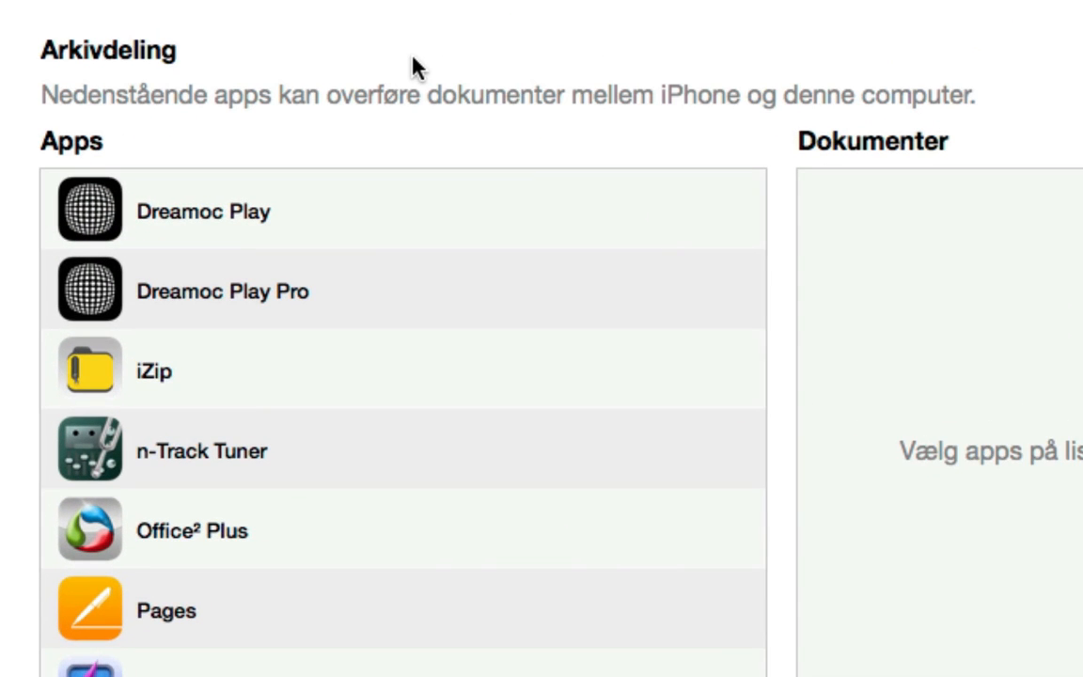
{"action": "mouse_move", "coordinate": [392, 84]}
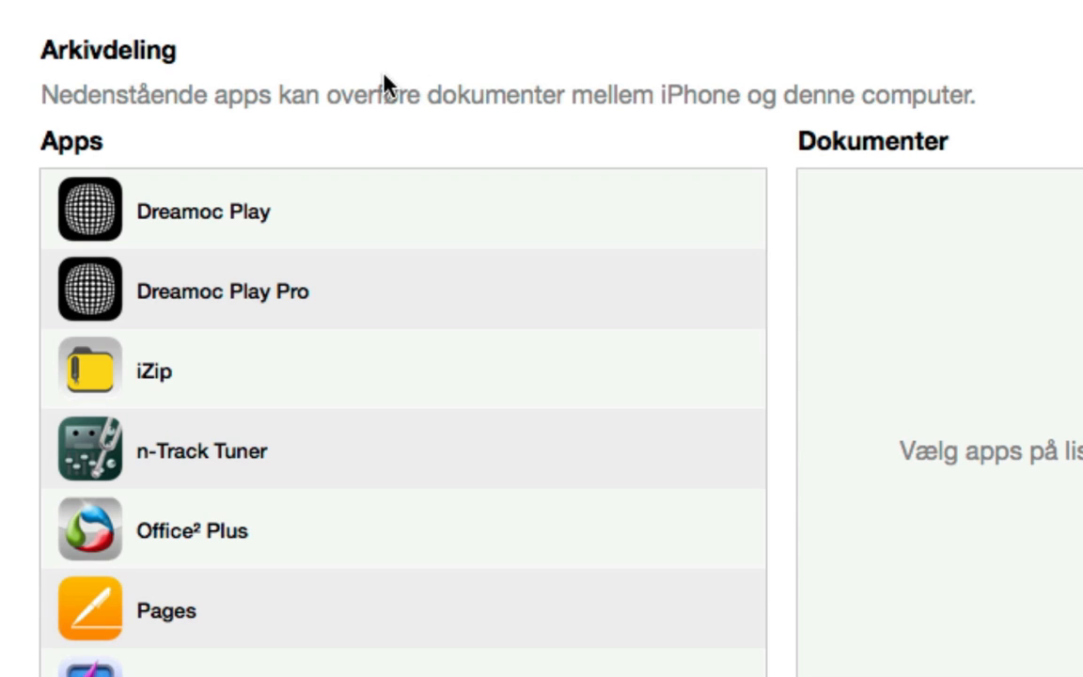
{"action": "mouse_move", "coordinate": [350, 279]}
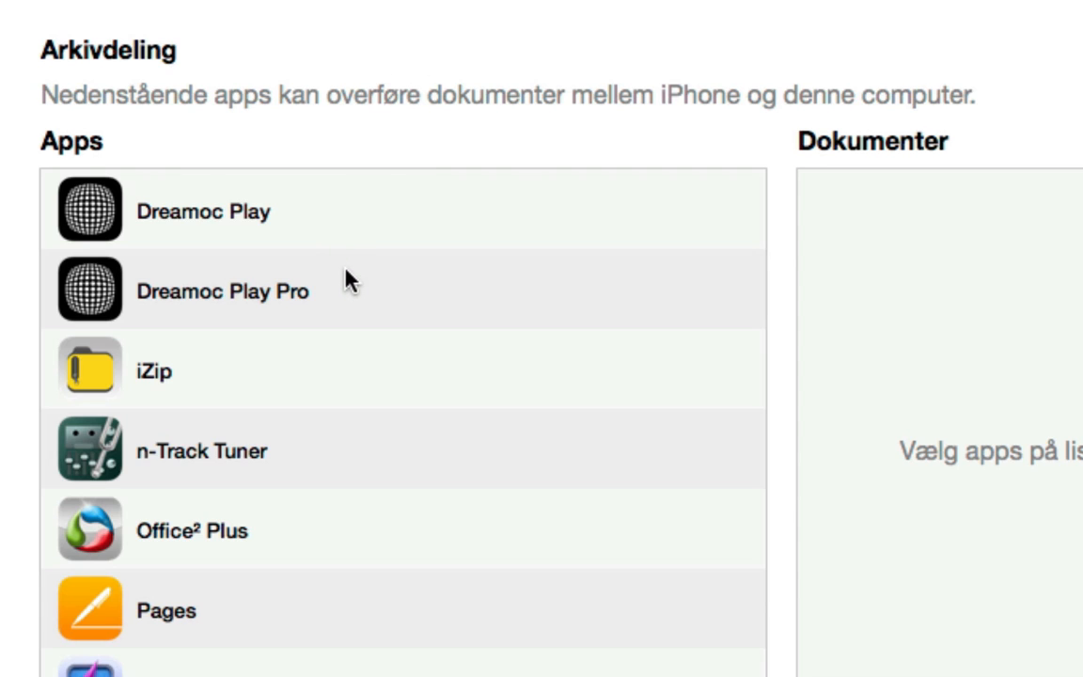
{"action": "mouse_move", "coordinate": [339, 292]}
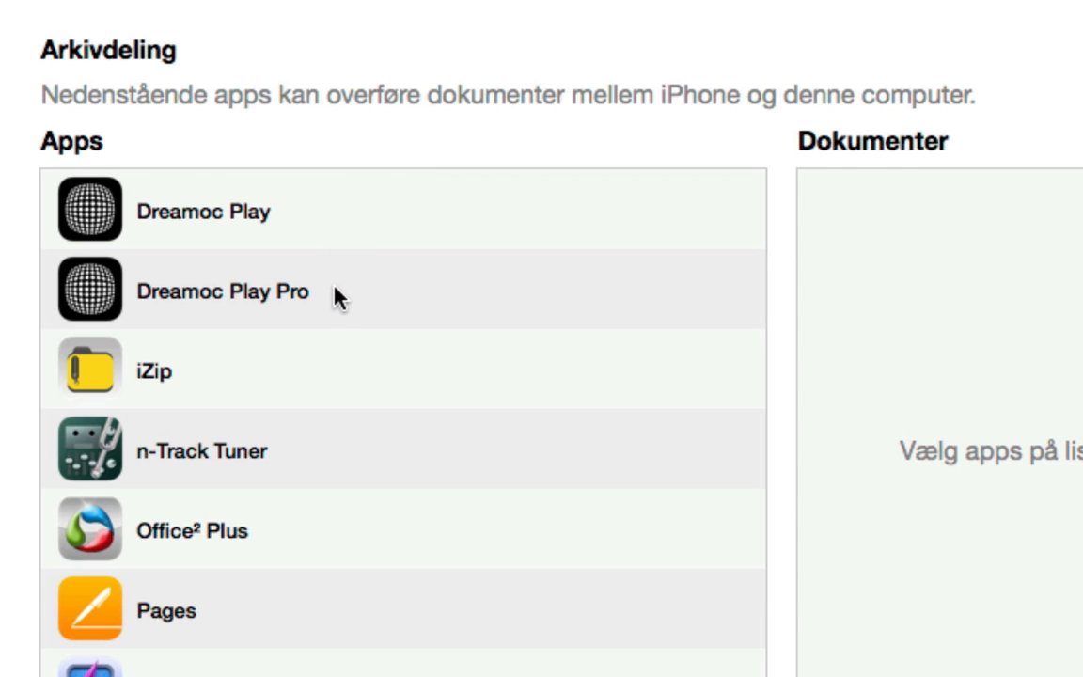
Select Dreamoc Play Pro to list default.jpg, default.mp4, pause.mp4, ui.jpg and pick default.mp4.
{"action": "left_click", "coordinate": [224, 291]}
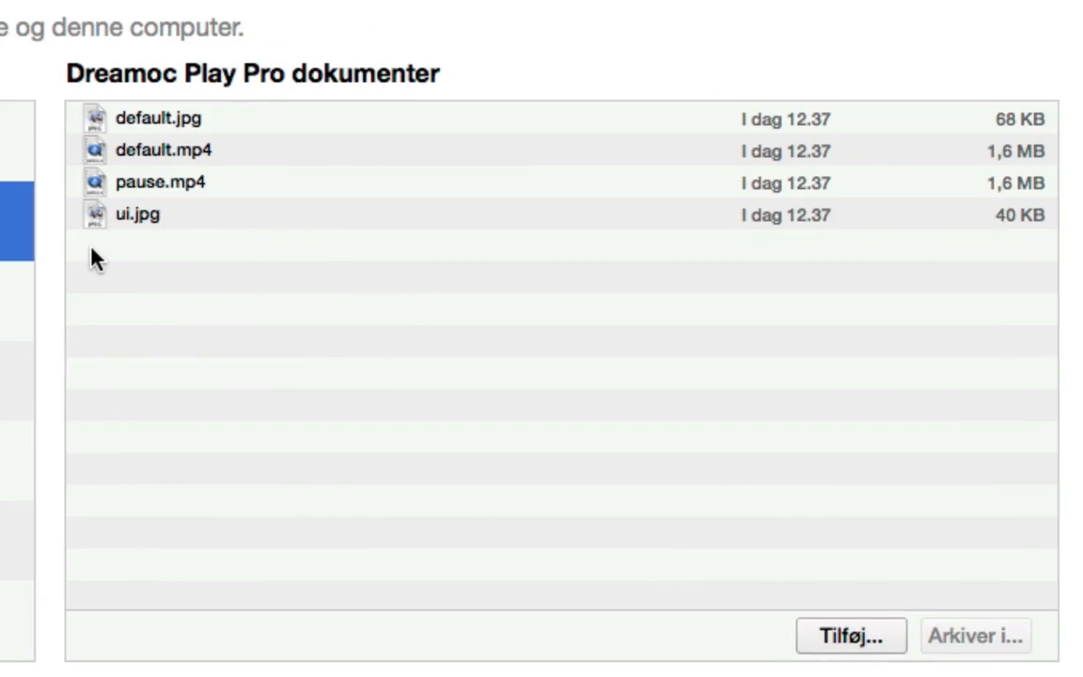
{"action": "mouse_move", "coordinate": [210, 179]}
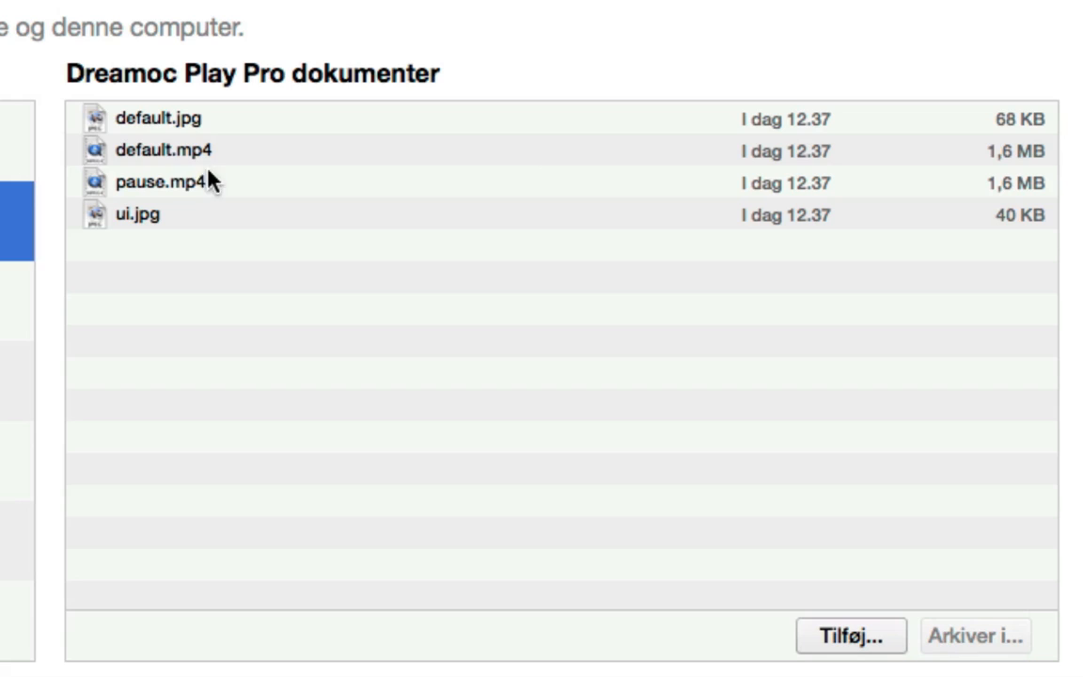
{"action": "left_click", "coordinate": [154, 151]}
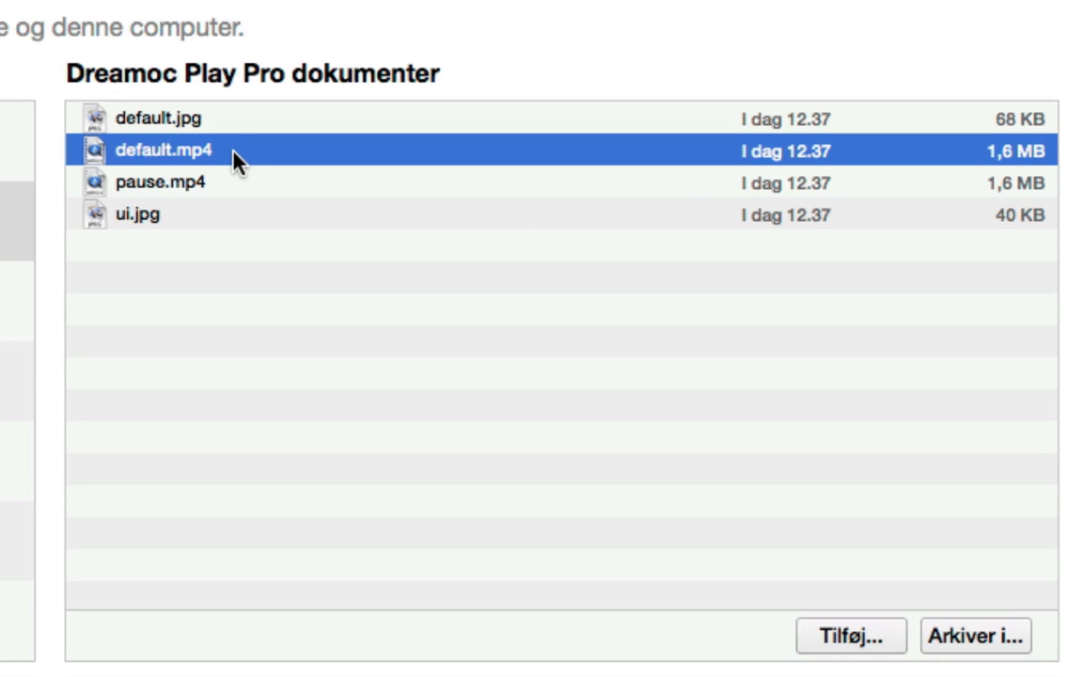
{"action": "mouse_move", "coordinate": [235, 165]}
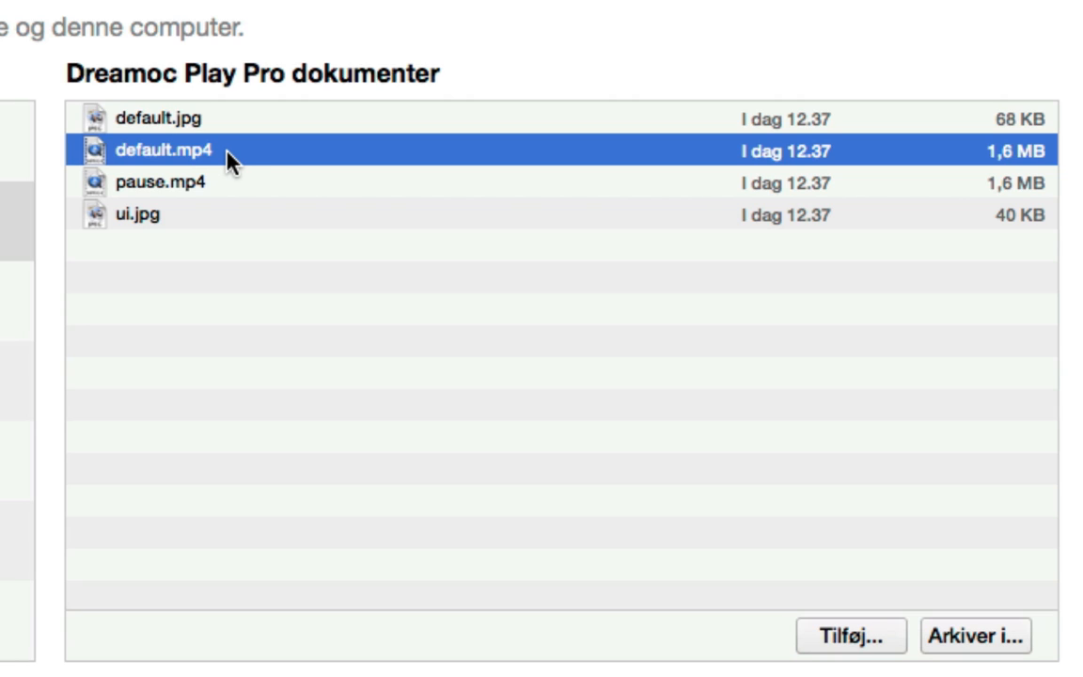
{"action": "mouse_move", "coordinate": [210, 141]}
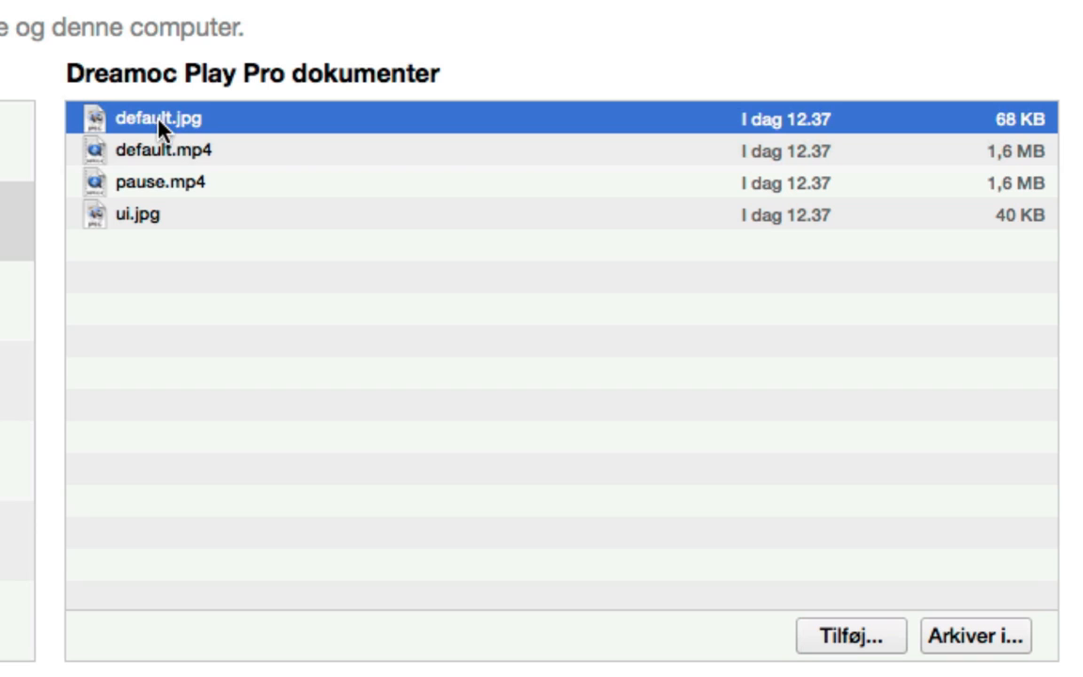
{"action": "mouse_move", "coordinate": [199, 136]}
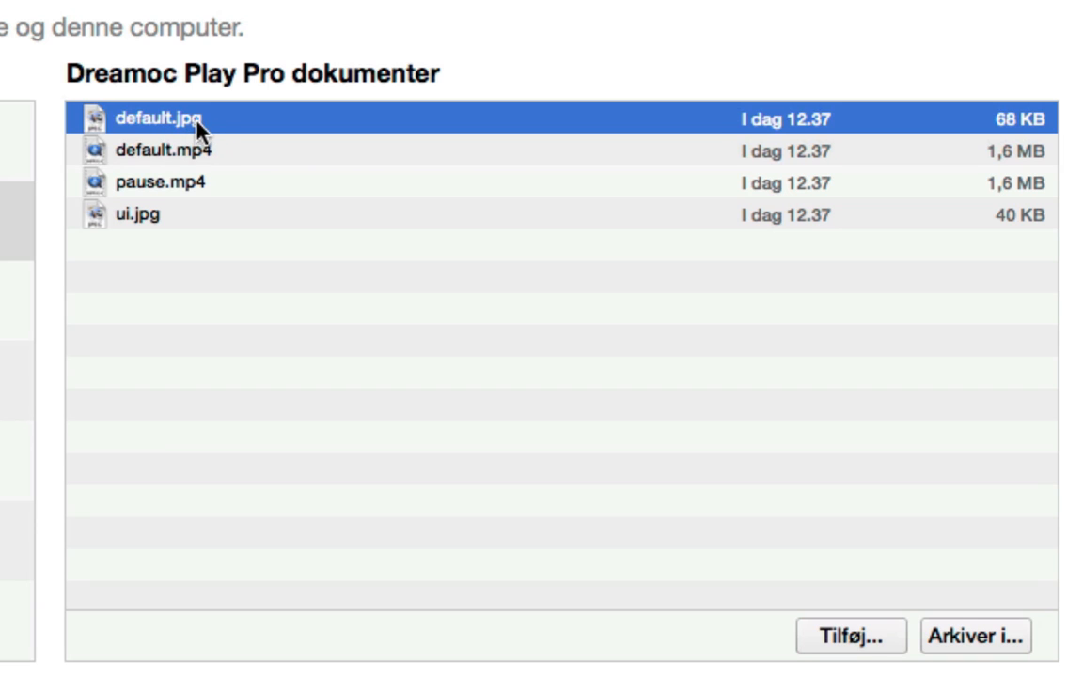
{"action": "mouse_move", "coordinate": [192, 155]}
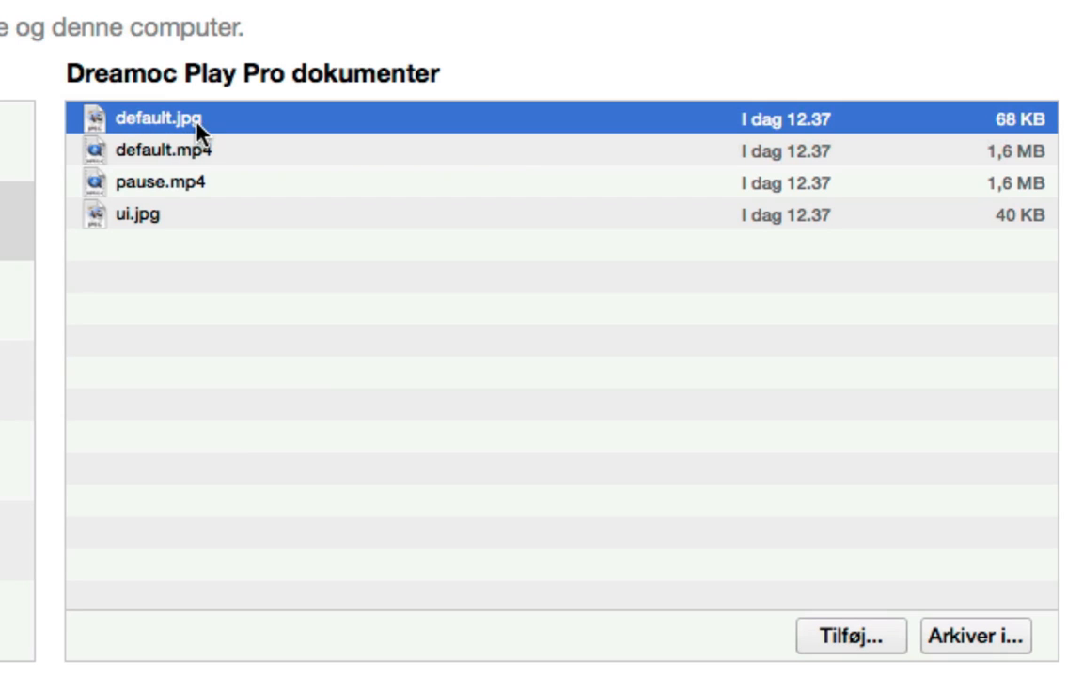
{"action": "left_click", "coordinate": [160, 151]}
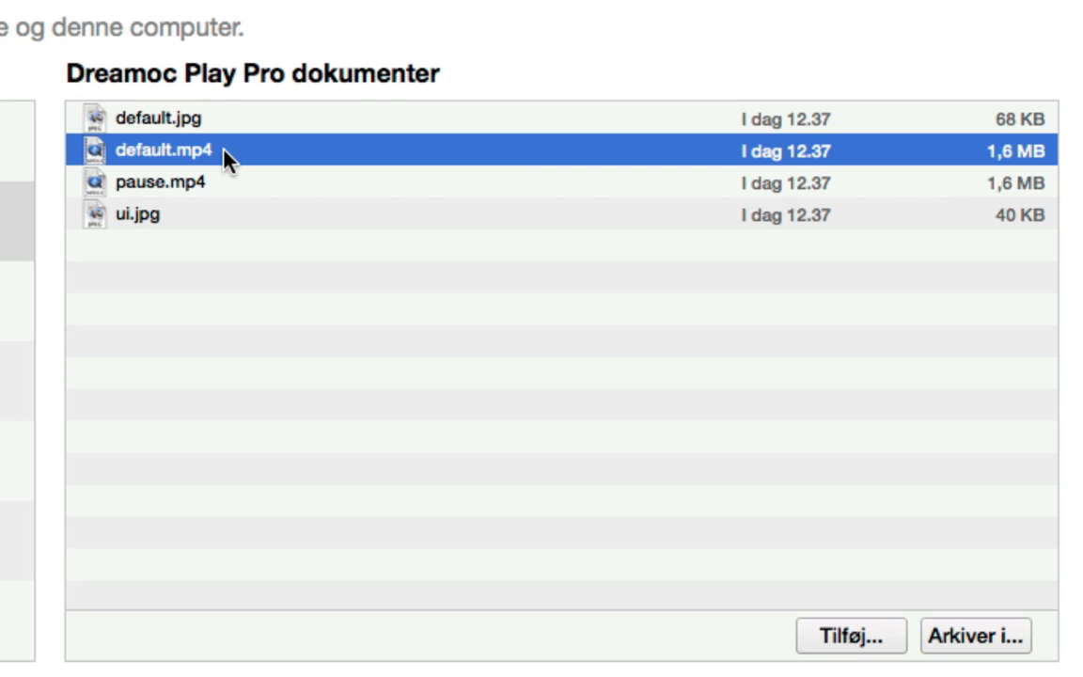
{"action": "mouse_move", "coordinate": [209, 192]}
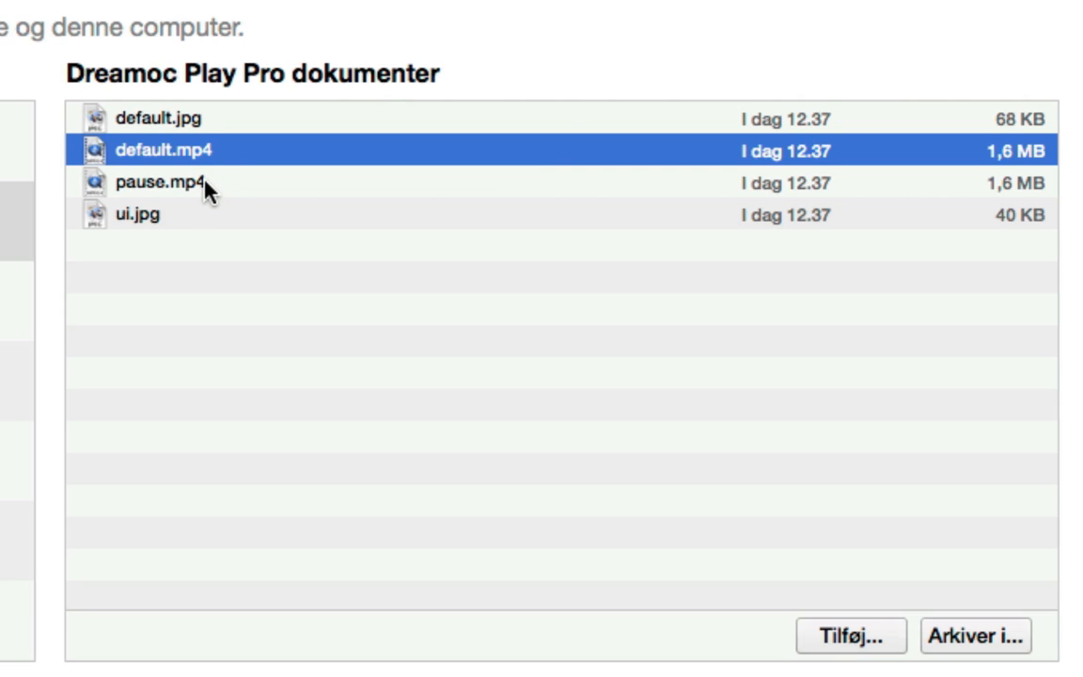
{"action": "left_click", "coordinate": [170, 182]}
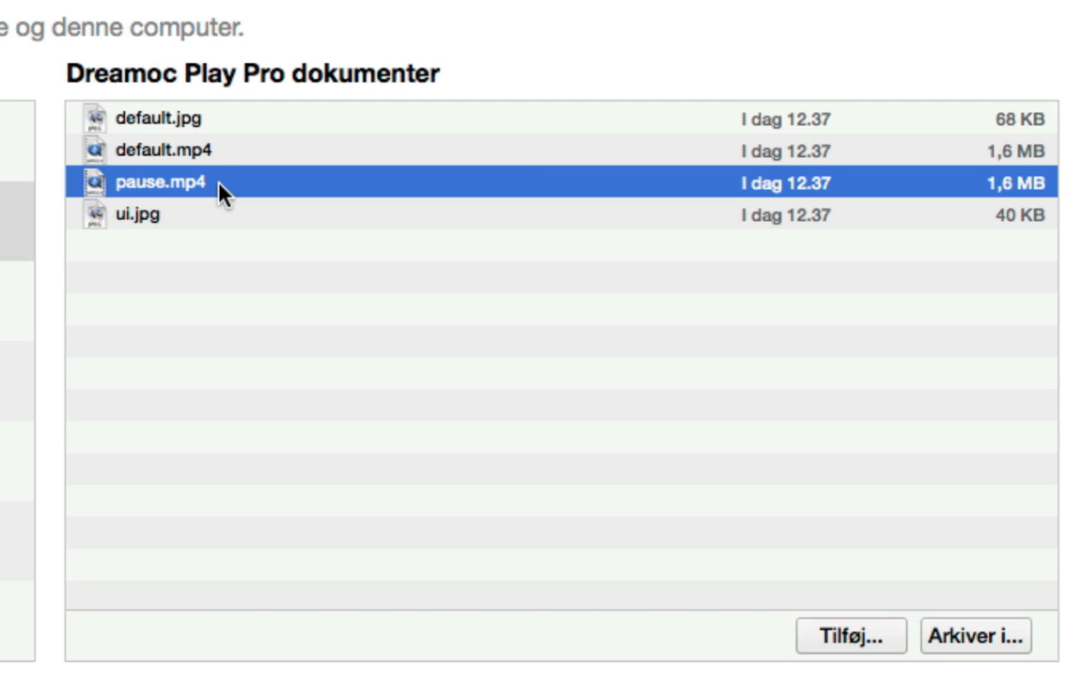
{"action": "left_click", "coordinate": [136, 215]}
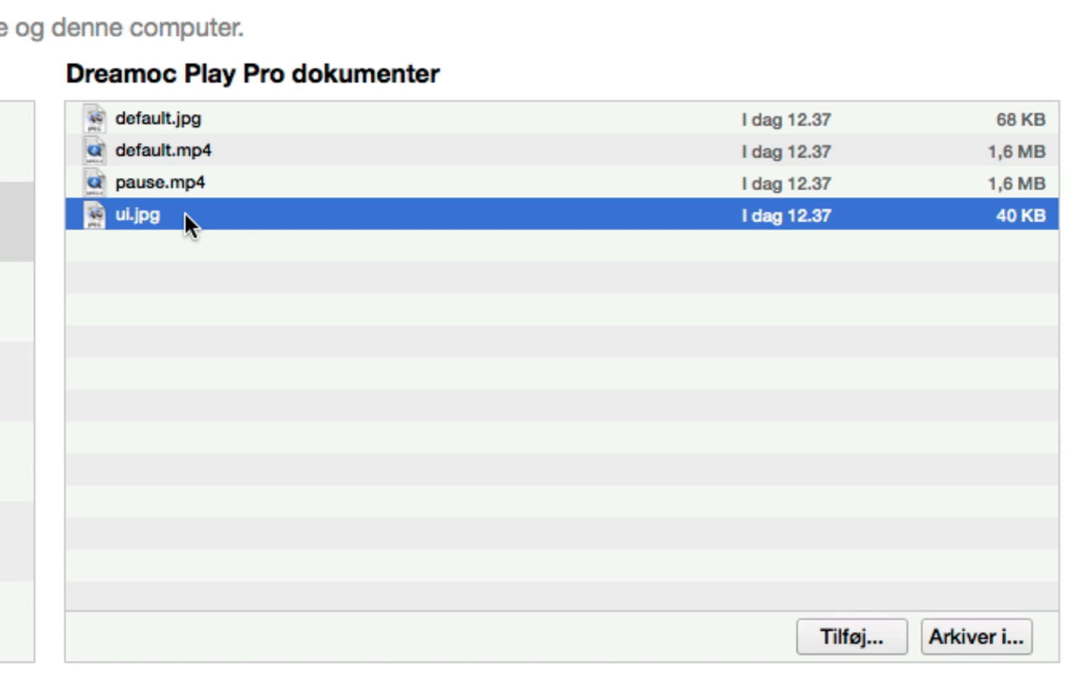
{"action": "mouse_move", "coordinate": [581, 346]}
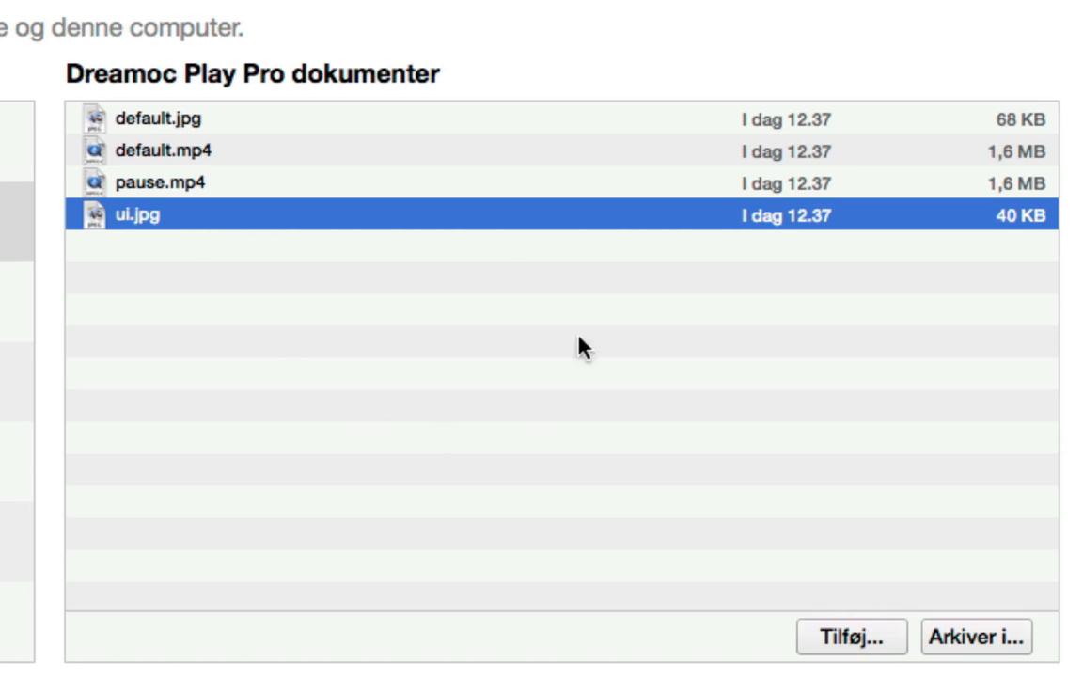
{"action": "mouse_move", "coordinate": [188, 354]}
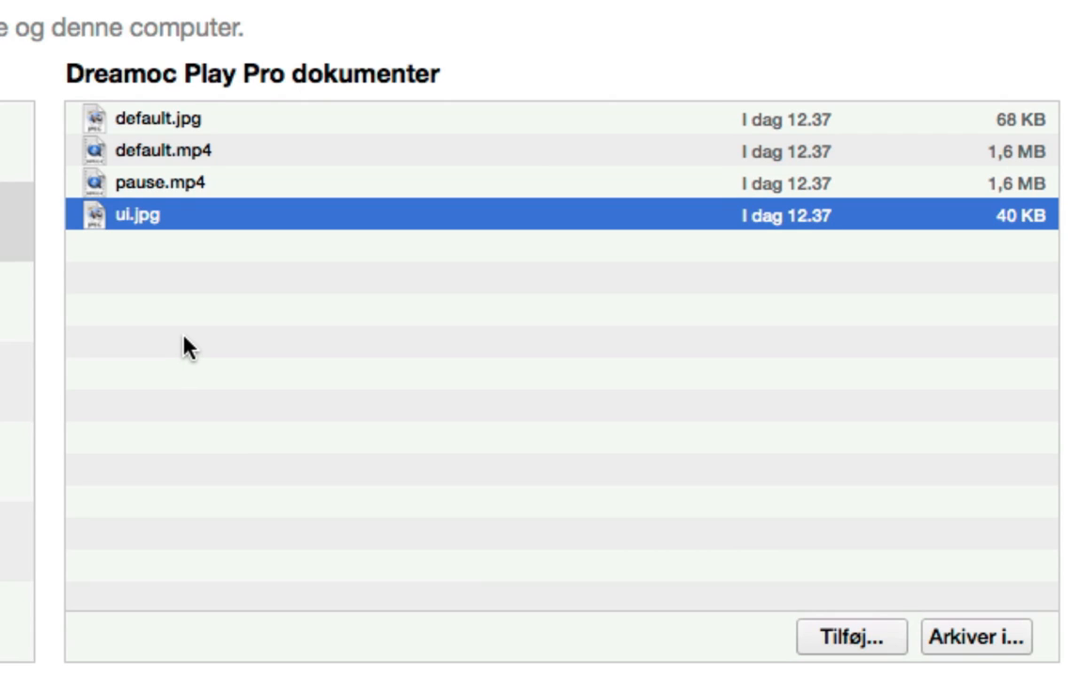
{"action": "mouse_move", "coordinate": [194, 346]}
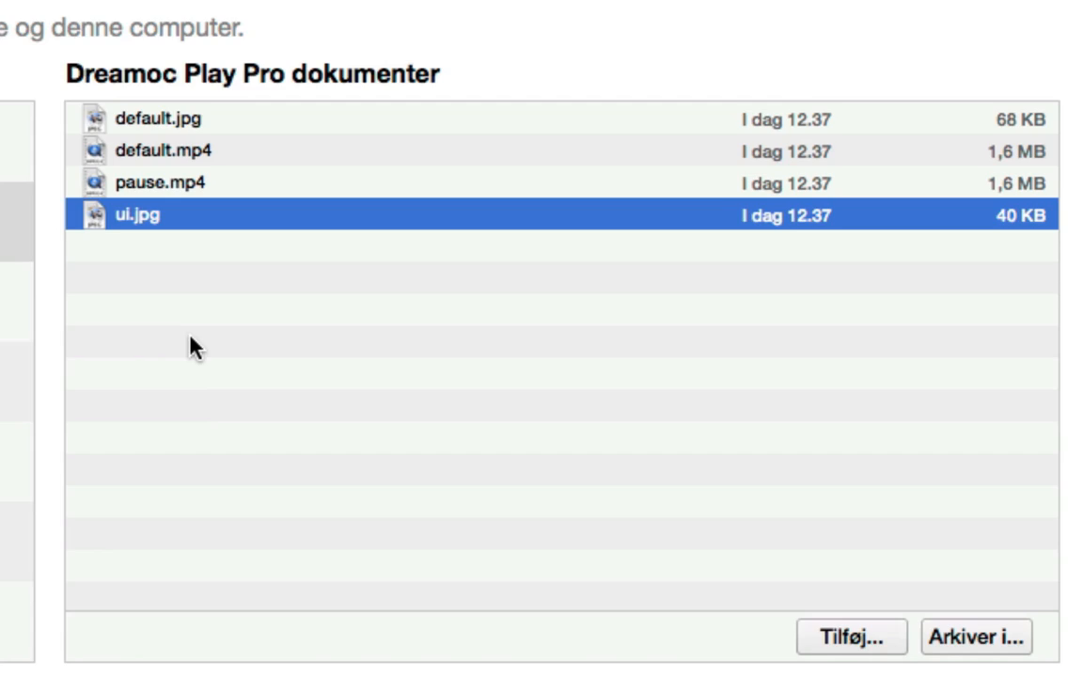